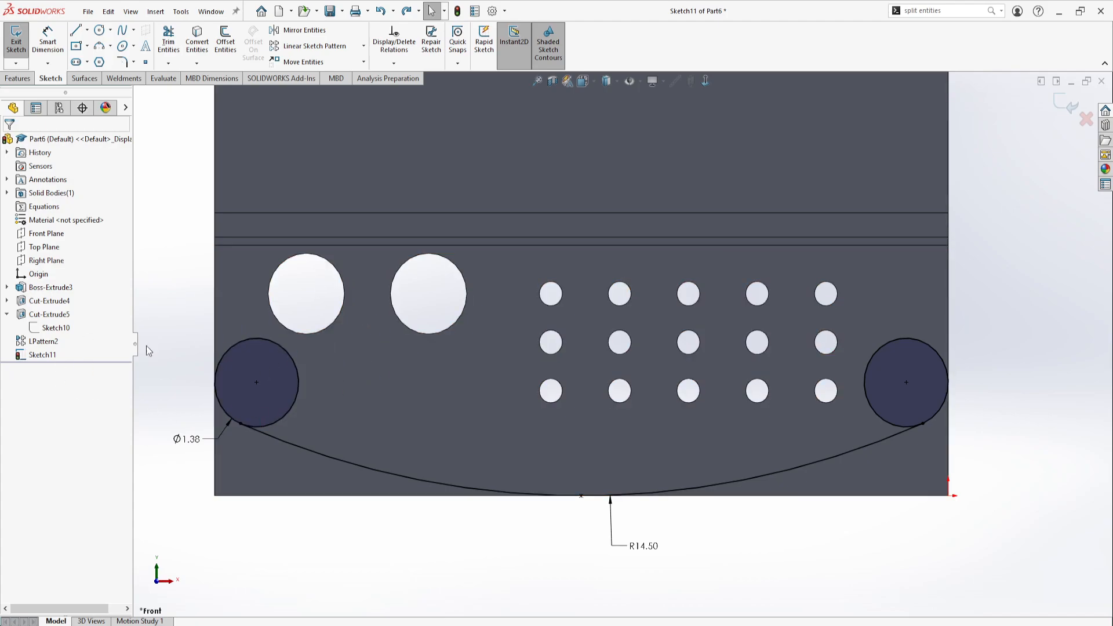
Add split points at the outer points of both 1.38-diameter end circles
{"action": "left_click", "coordinate": [549, 293]}
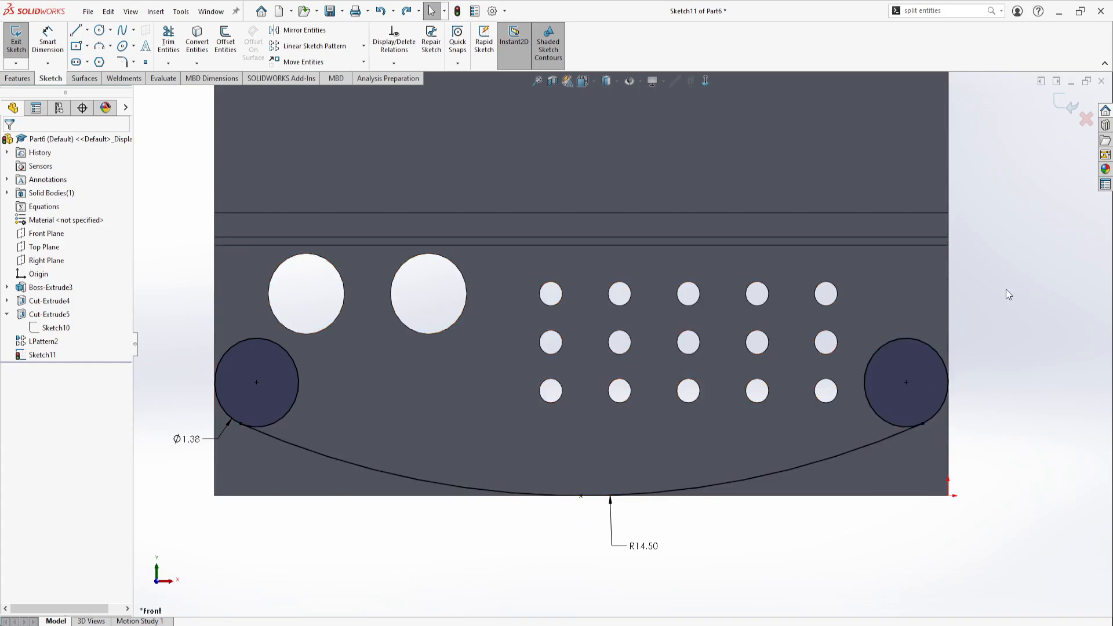
{"action": "left_click", "coordinate": [906, 348]}
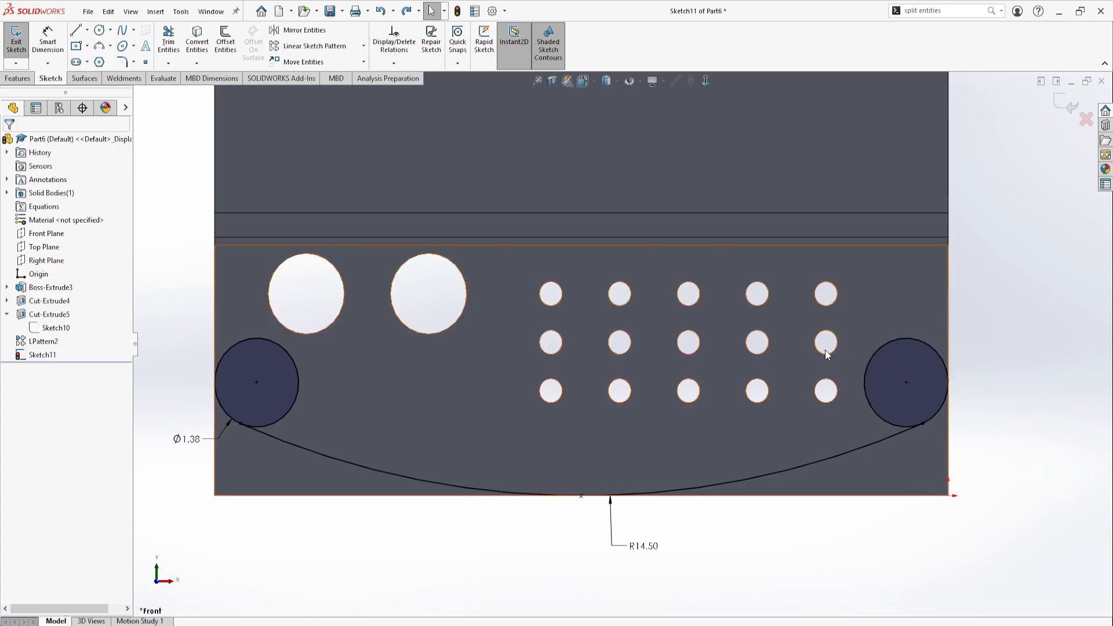
{"action": "left_click", "coordinate": [906, 383]}
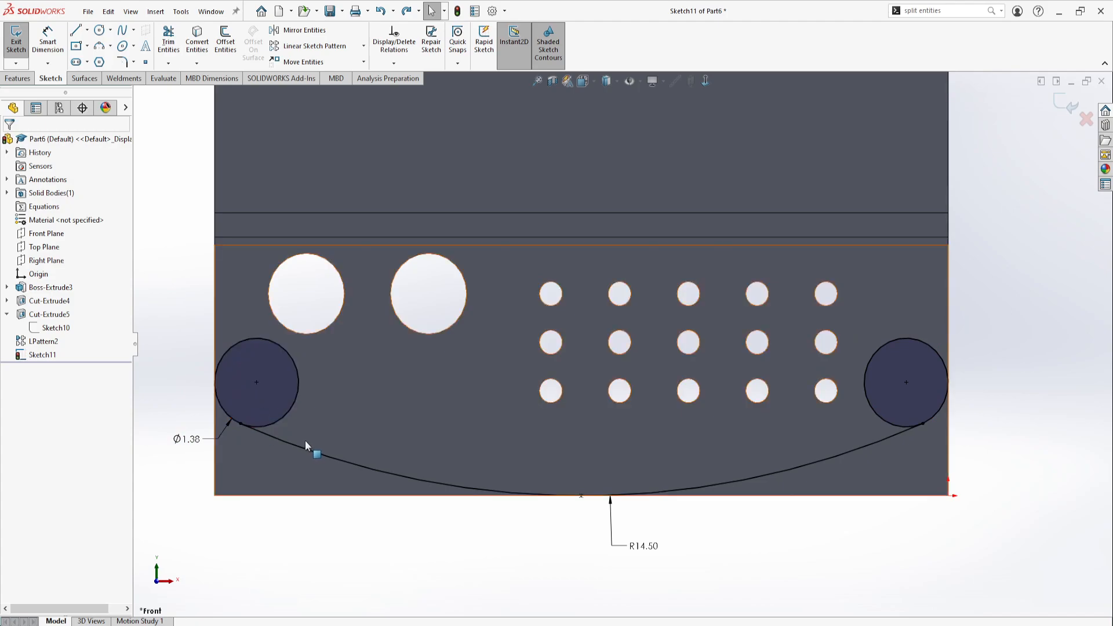
{"action": "left_click", "coordinate": [268, 348]}
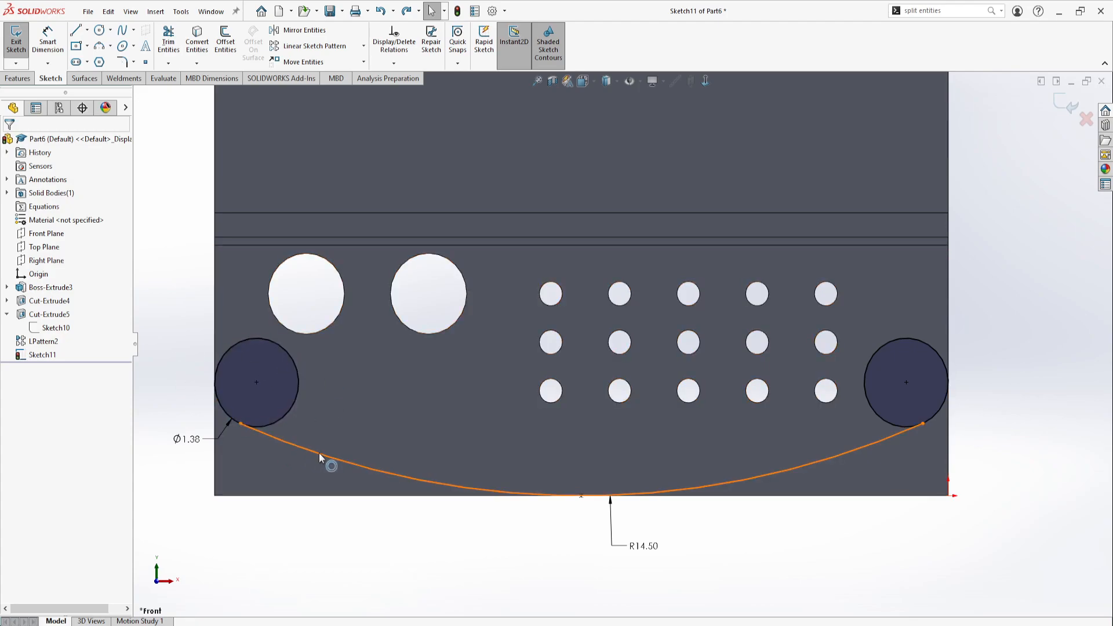
{"action": "left_click", "coordinate": [338, 473]}
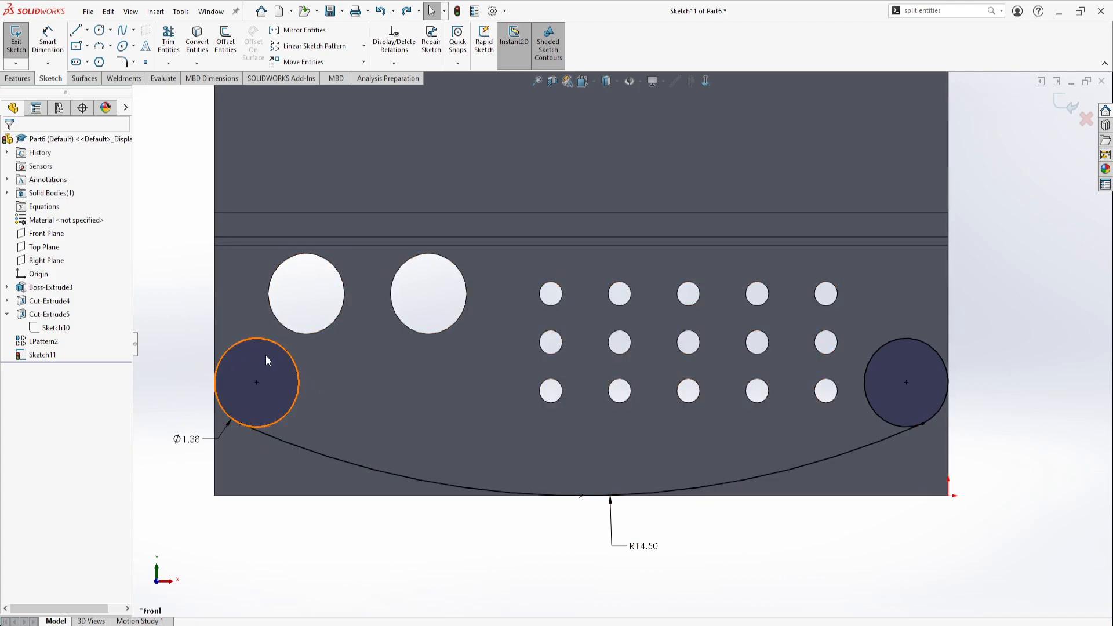
{"action": "mouse_move", "coordinate": [281, 372]}
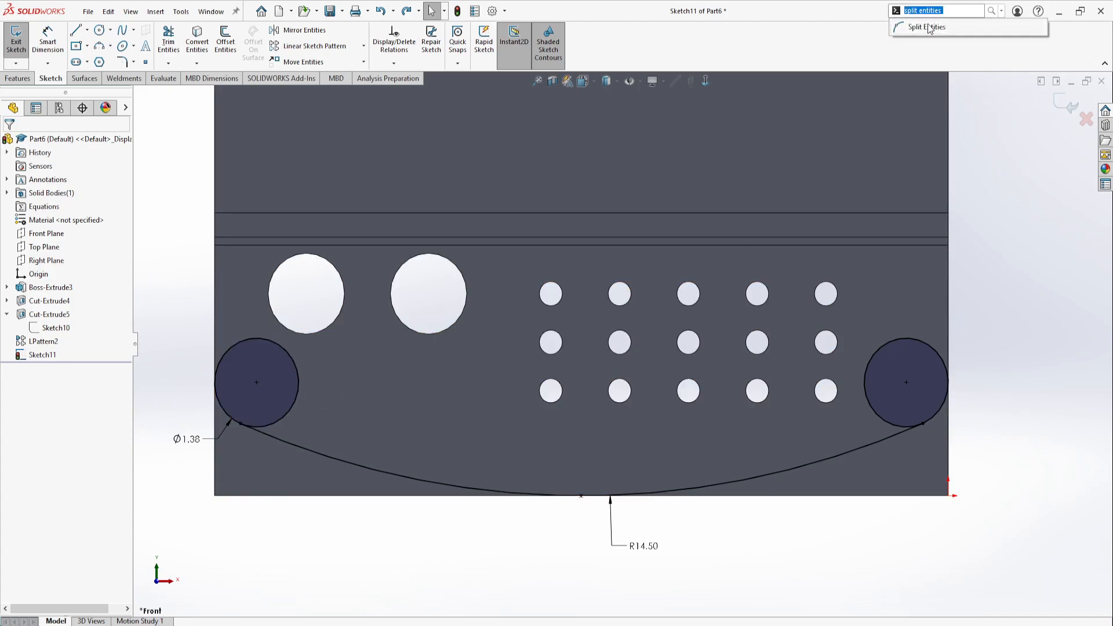
Split the right end circle with Split Entities, accepting deletion of its relation
{"action": "left_click", "coordinate": [925, 27]}
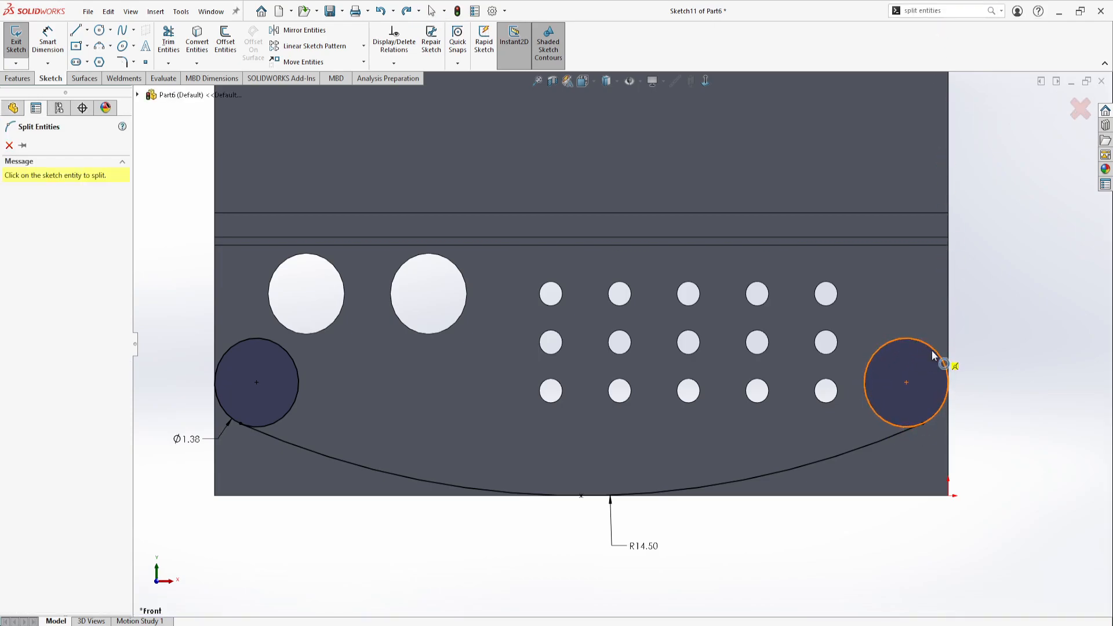
{"action": "left_click", "coordinate": [934, 356]}
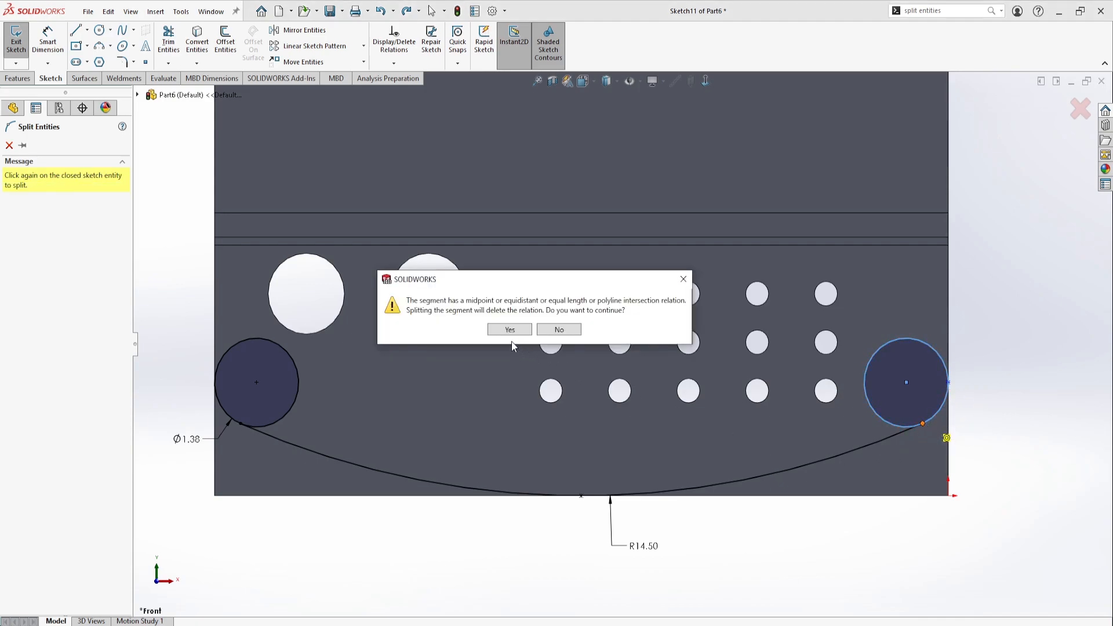
{"action": "left_click", "coordinate": [509, 329]}
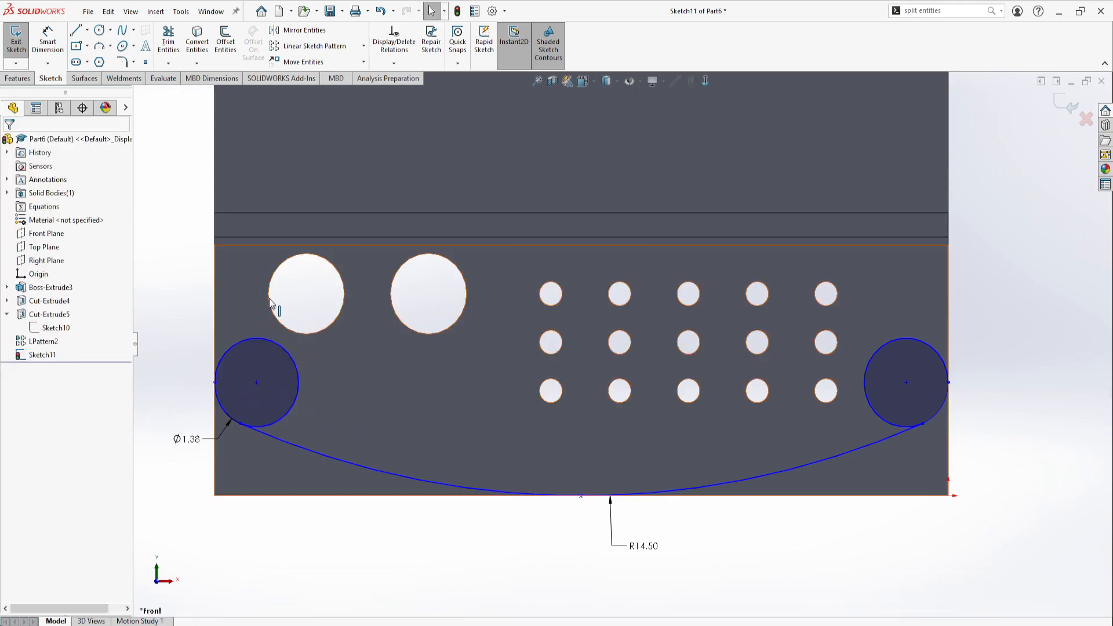
{"action": "left_click", "coordinate": [256, 381]}
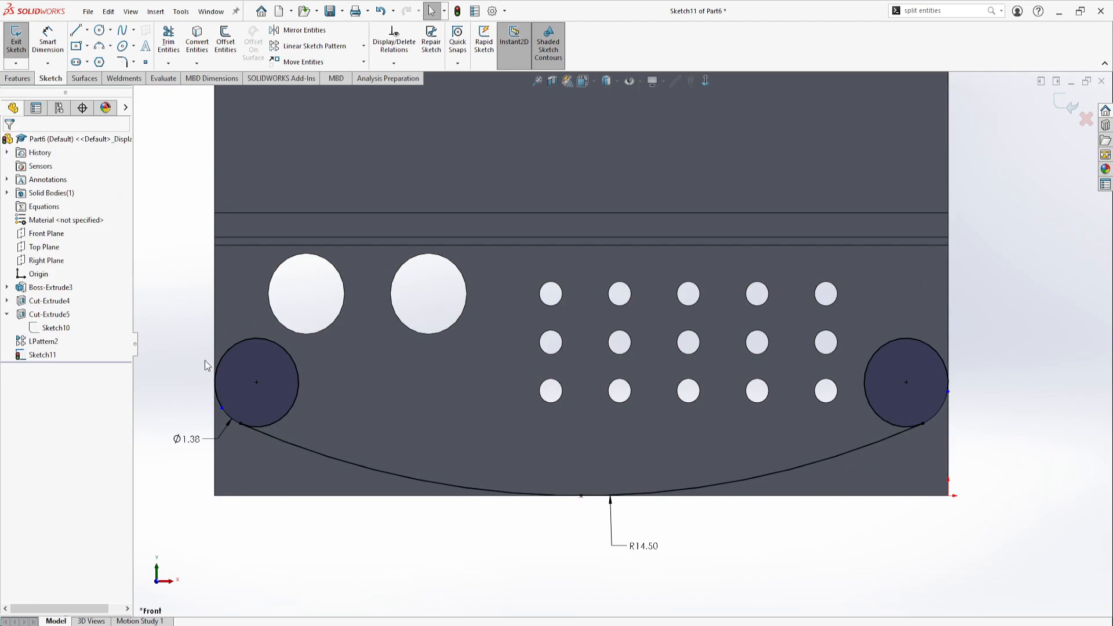
{"action": "left_click", "coordinate": [221, 408]}
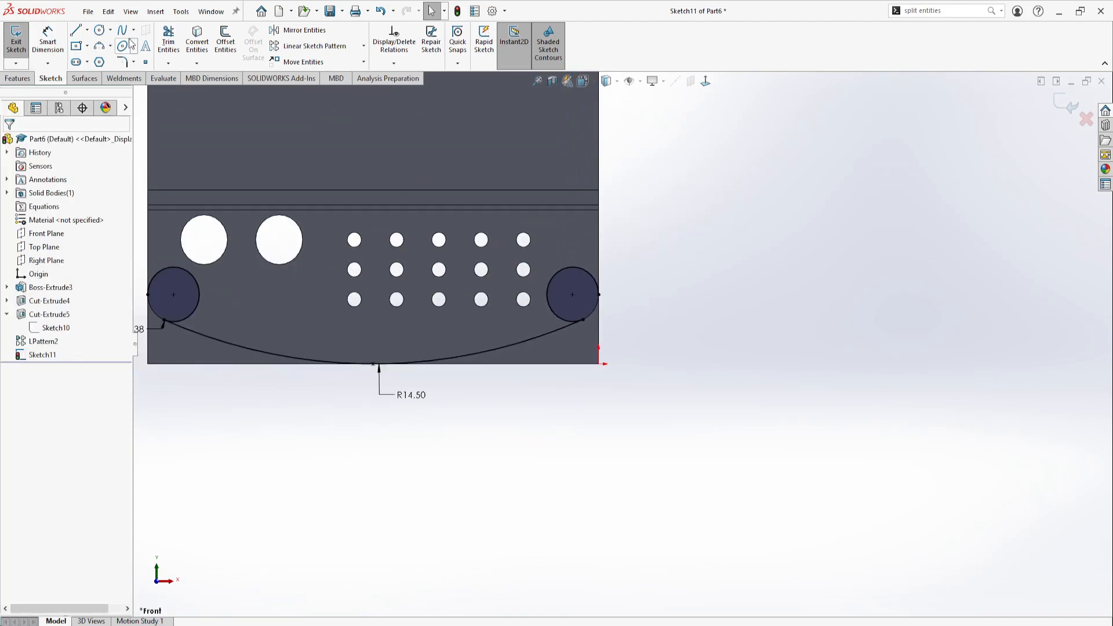
Start Trim Entities to power-trim the outer parts of both end circles
{"action": "left_click", "coordinate": [168, 42]}
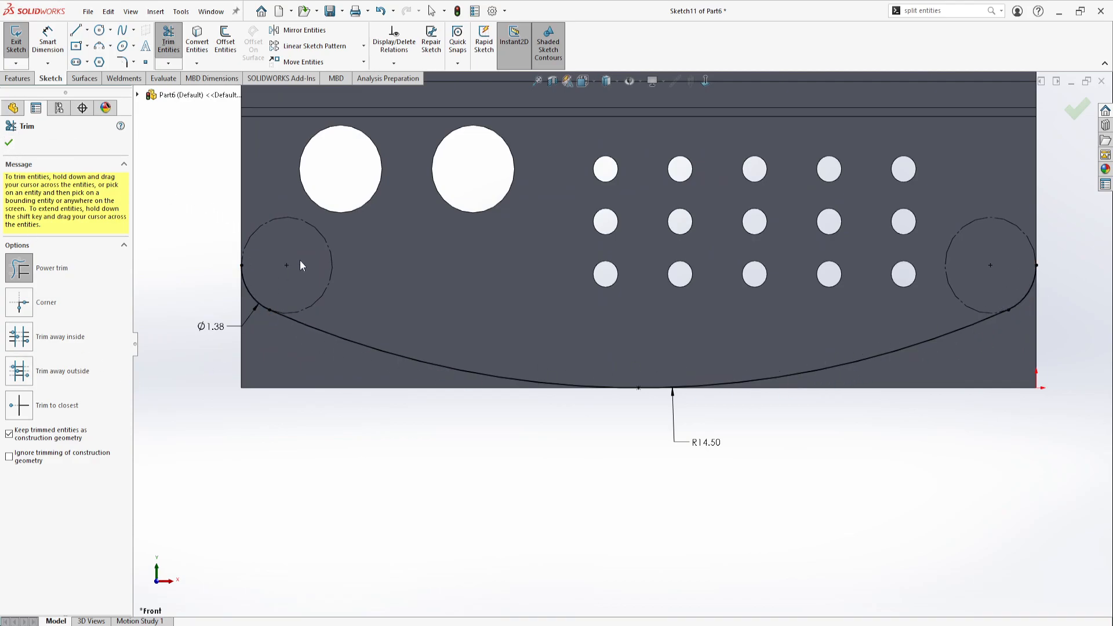
{"action": "mouse_move", "coordinate": [217, 353]}
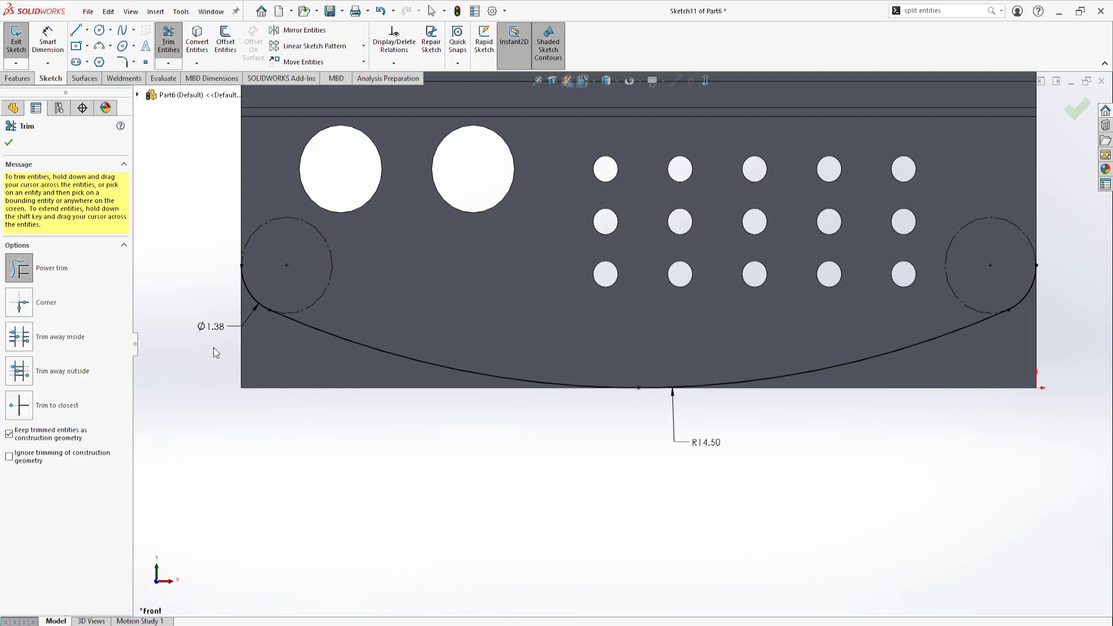
{"action": "mouse_move", "coordinate": [258, 257]}
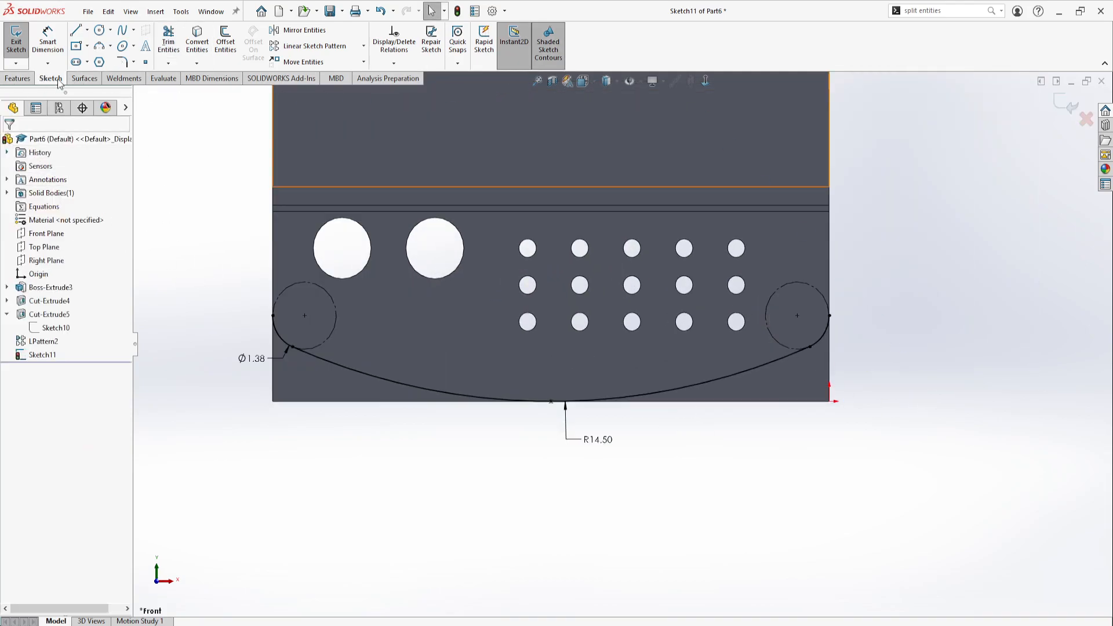
Extrude Sketch11 into a surface, Surface-Extrude2, through the bottom flange
{"action": "left_click", "coordinate": [84, 78]}
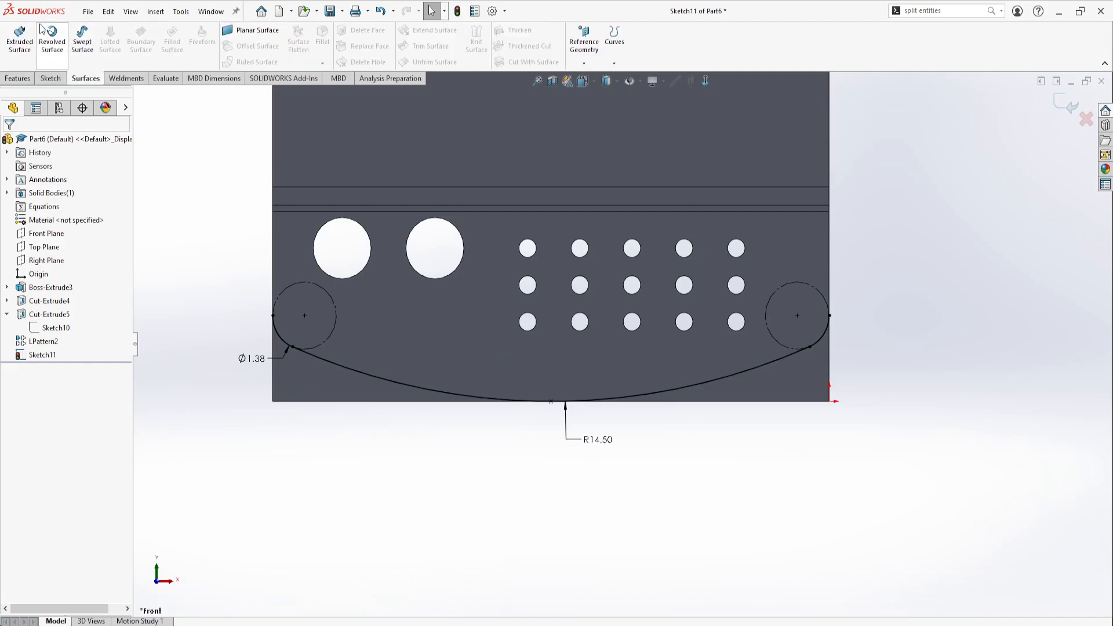
{"action": "left_click", "coordinate": [20, 39]}
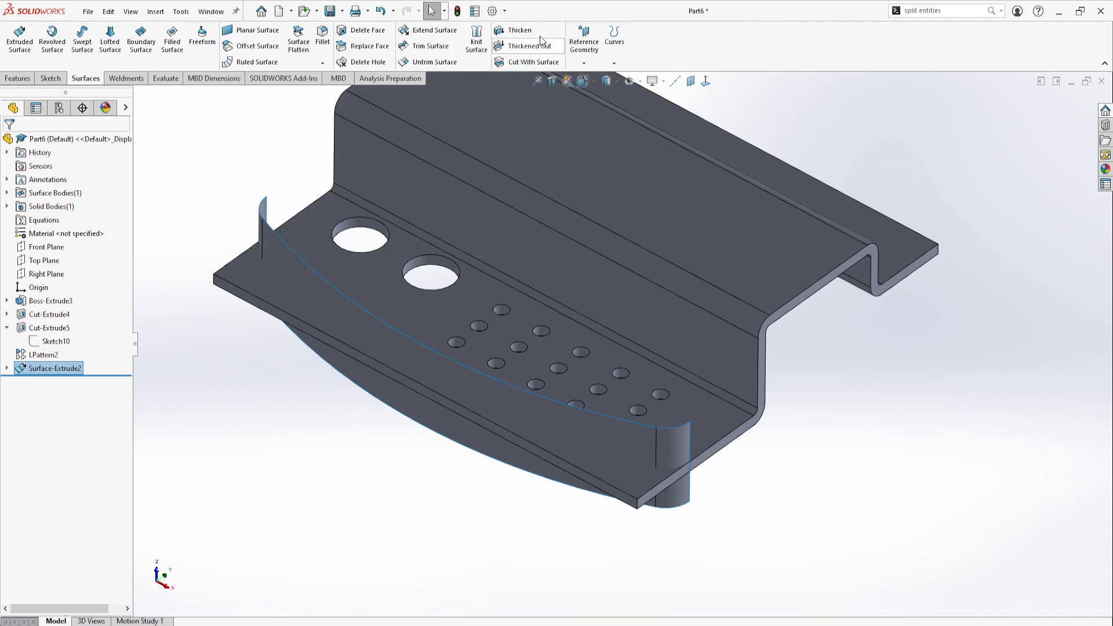
Cut the bottom flange with Surface-Extrude2 to form SurfaceCut2's curved edge
{"action": "left_click", "coordinate": [533, 62]}
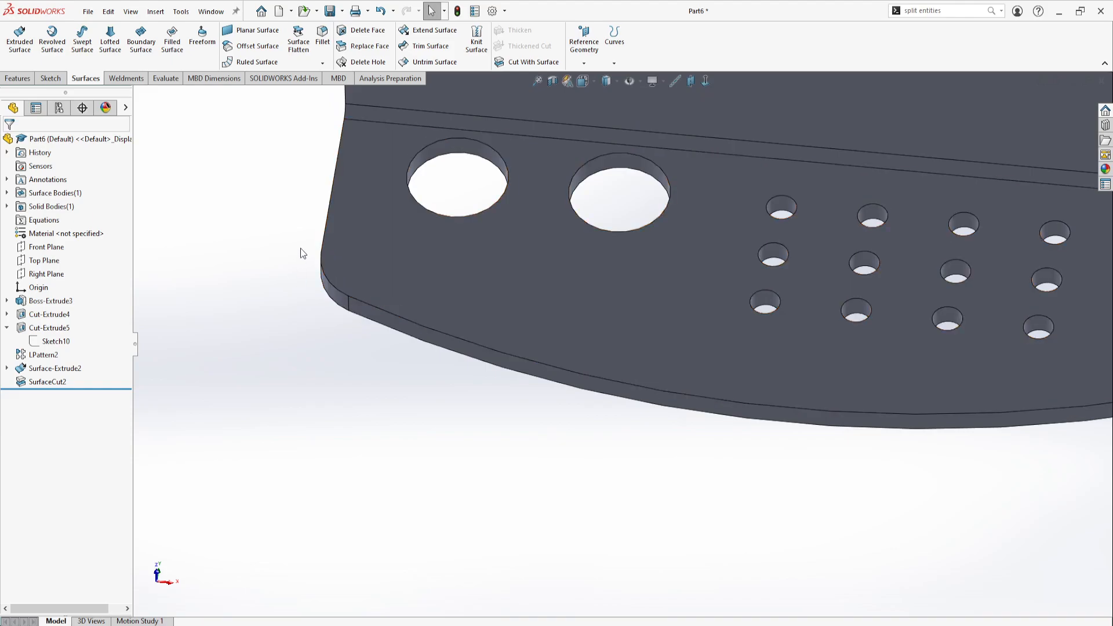
{"action": "left_click", "coordinate": [55, 368]}
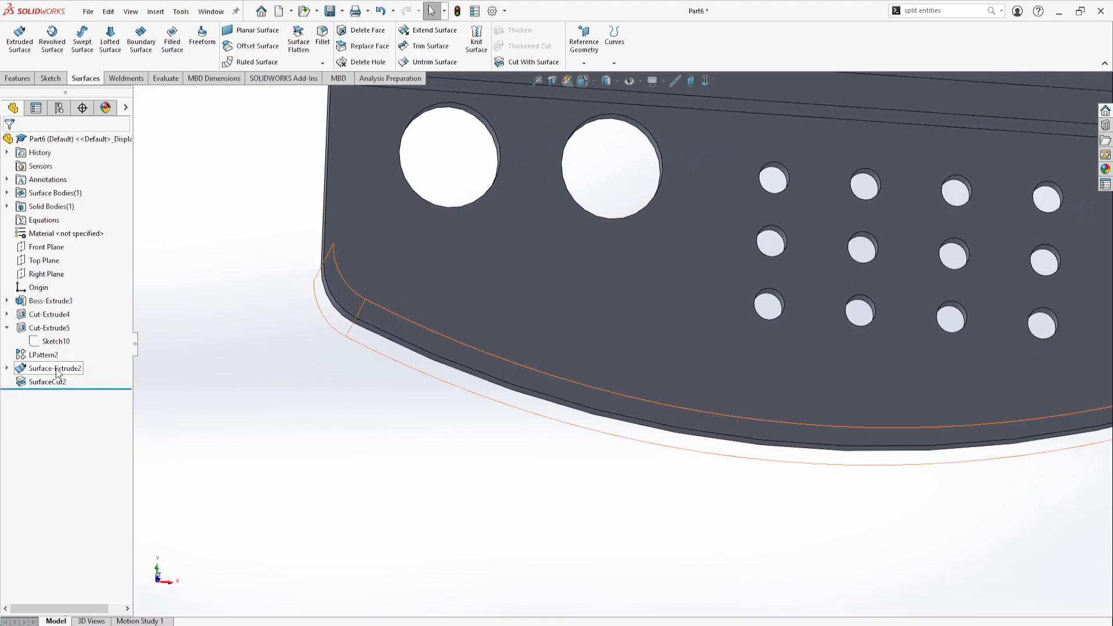